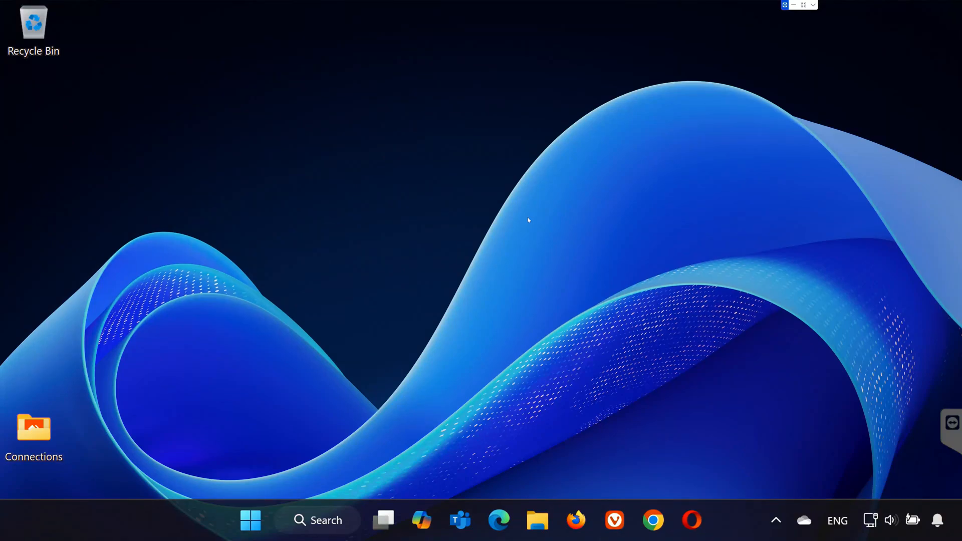
mouse_move(669, 350)
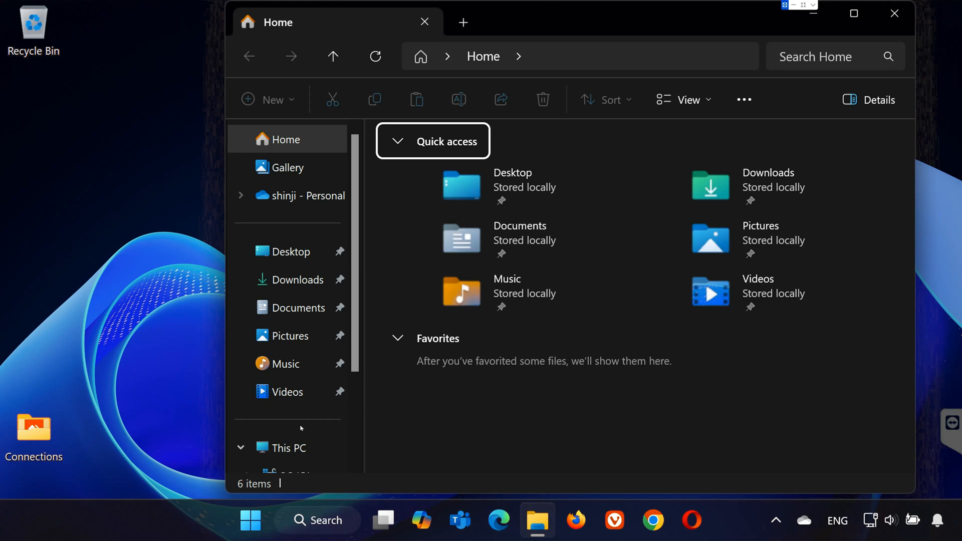
Navigate into the user profile folder under C:\Users.
scroll(down, 3)
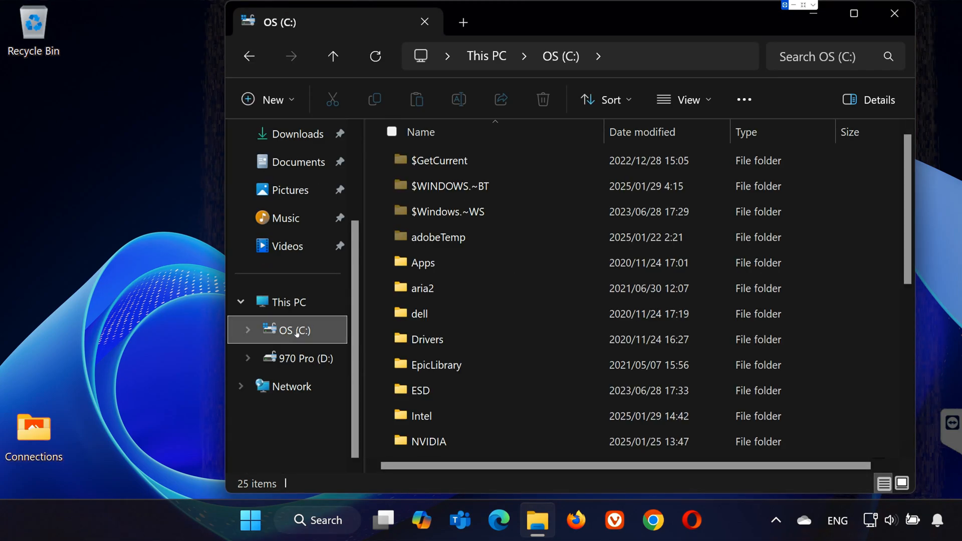
click(424, 320)
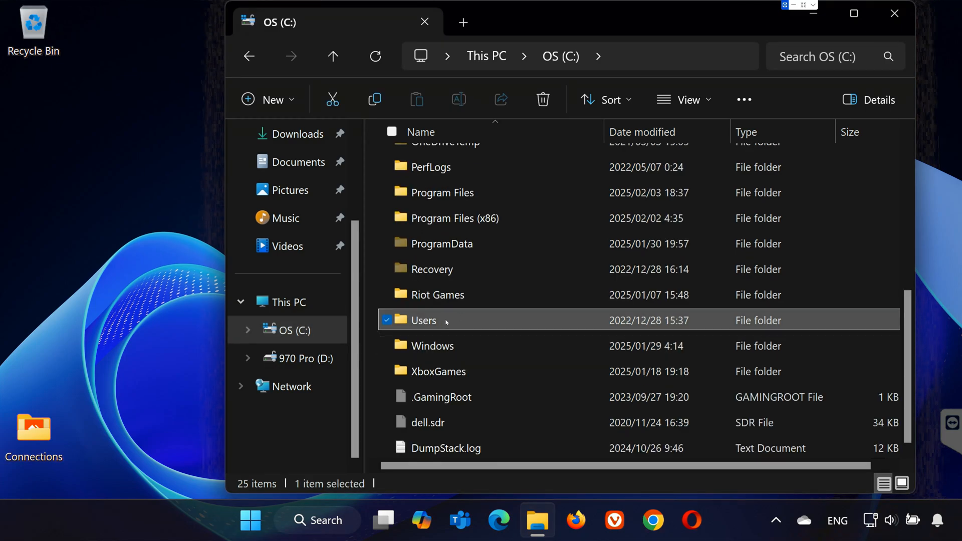
double_click(423, 320)
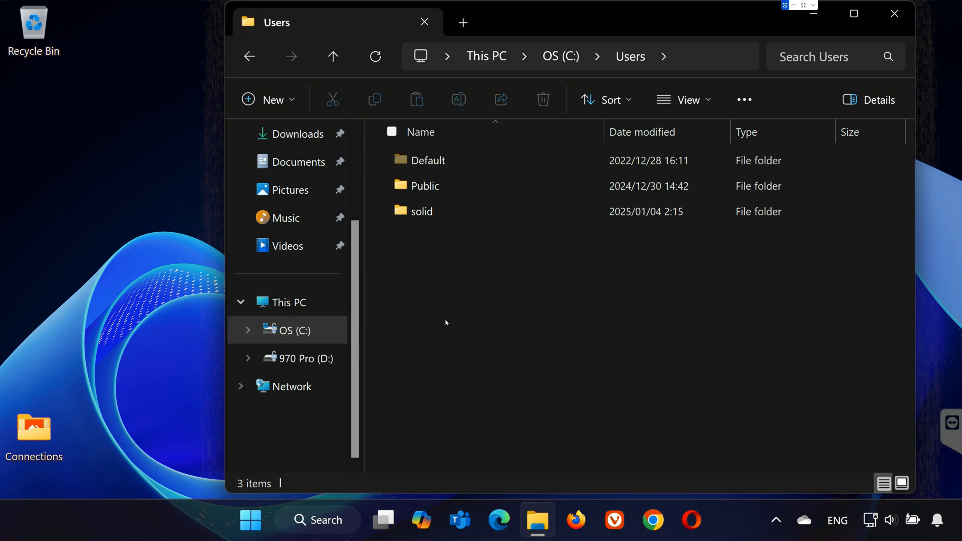
click(422, 211)
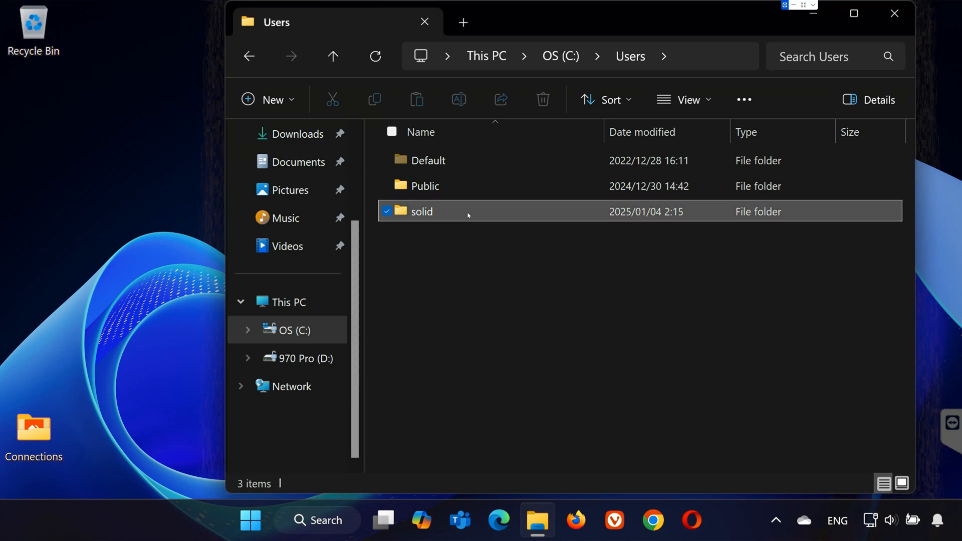
double_click(421, 212)
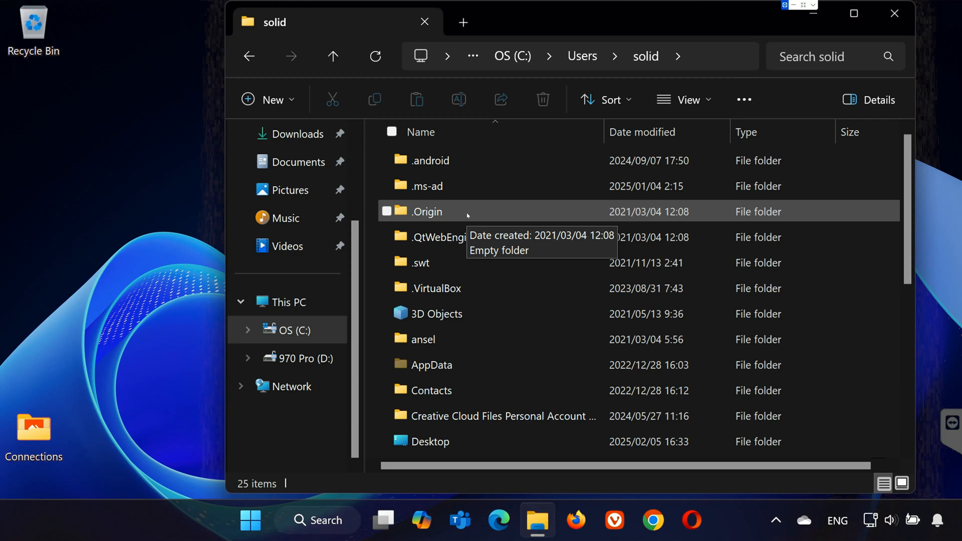
Go into the Saved Games folder inside the user profile.
scroll(down, 3)
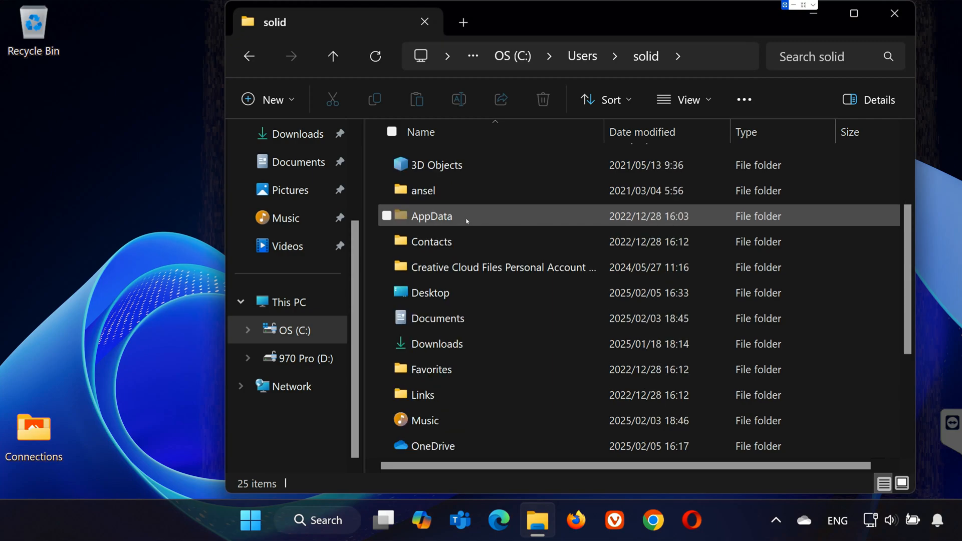
scroll(down, 3)
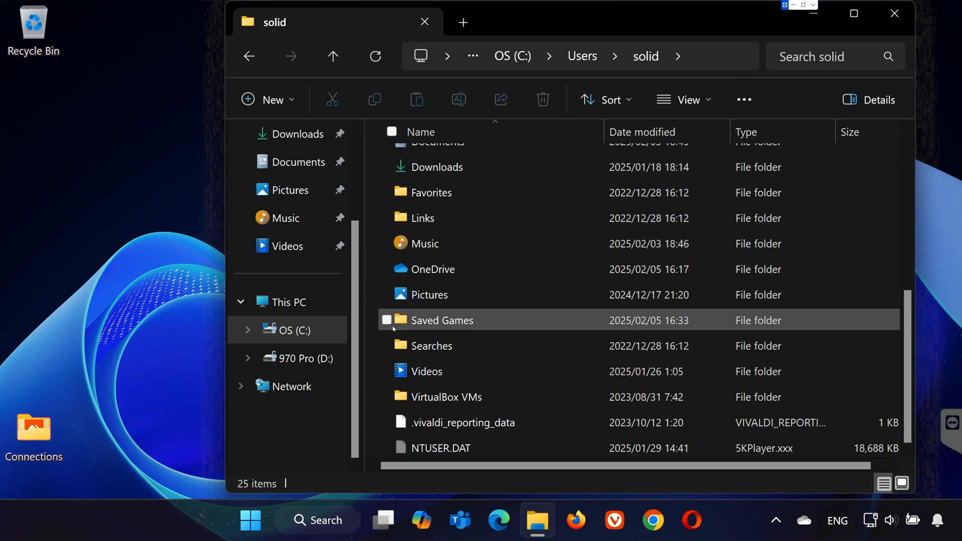
mouse_move(441, 321)
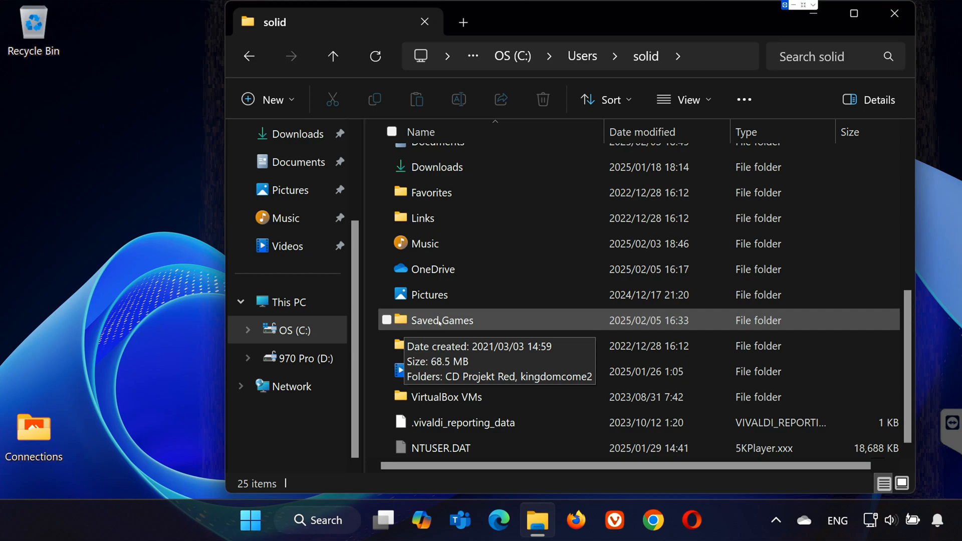
double_click(441, 319)
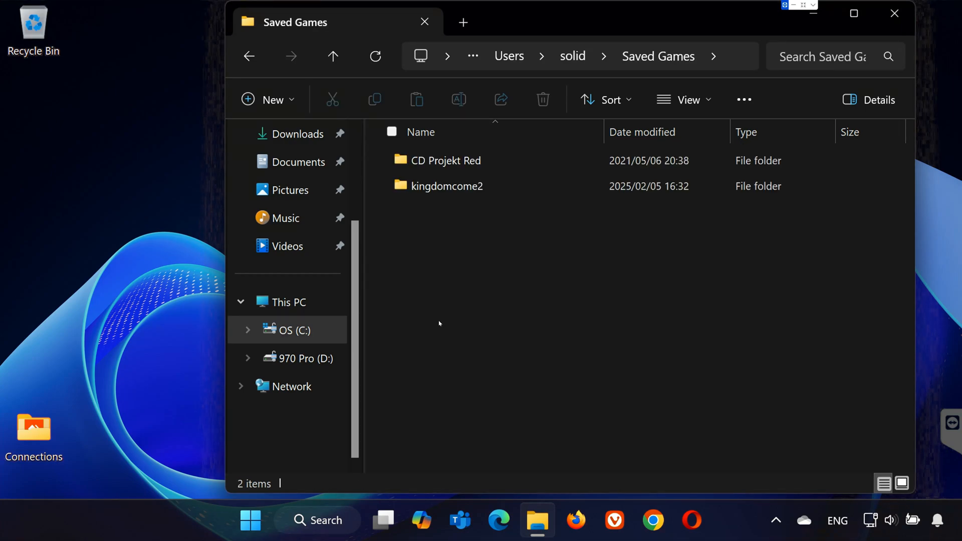
mouse_move(448, 187)
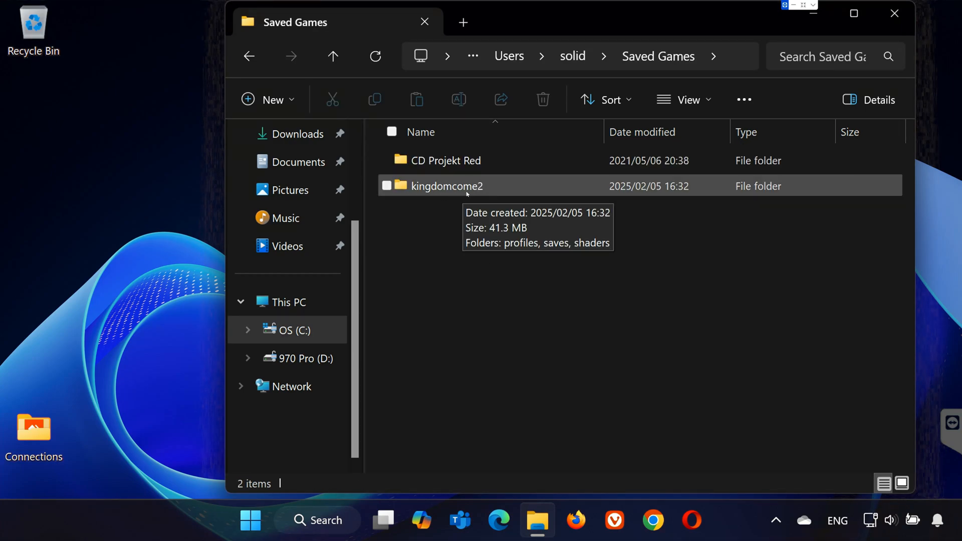
Navigate kingdomcome2 > saves > playline0 to show its four .whs save files.
double_click(448, 186)
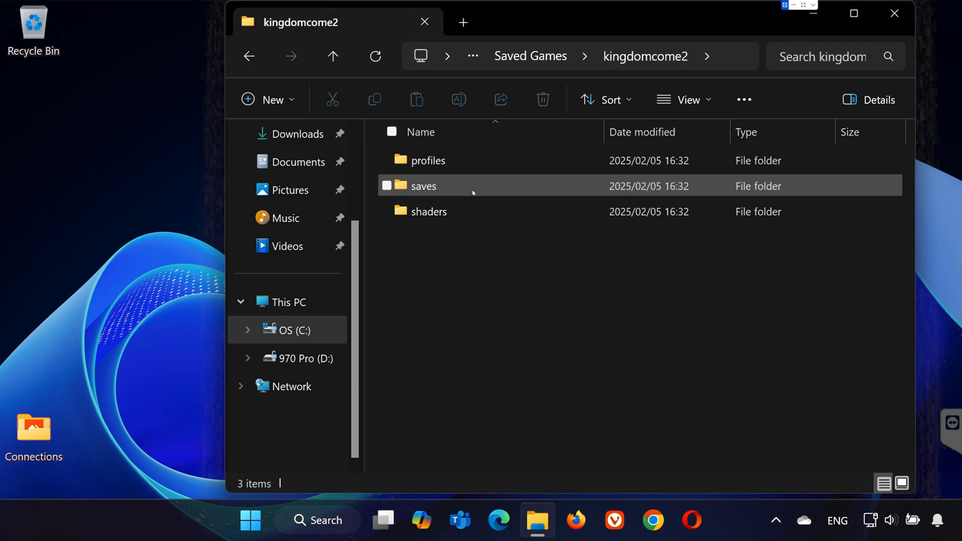
mouse_move(451, 190)
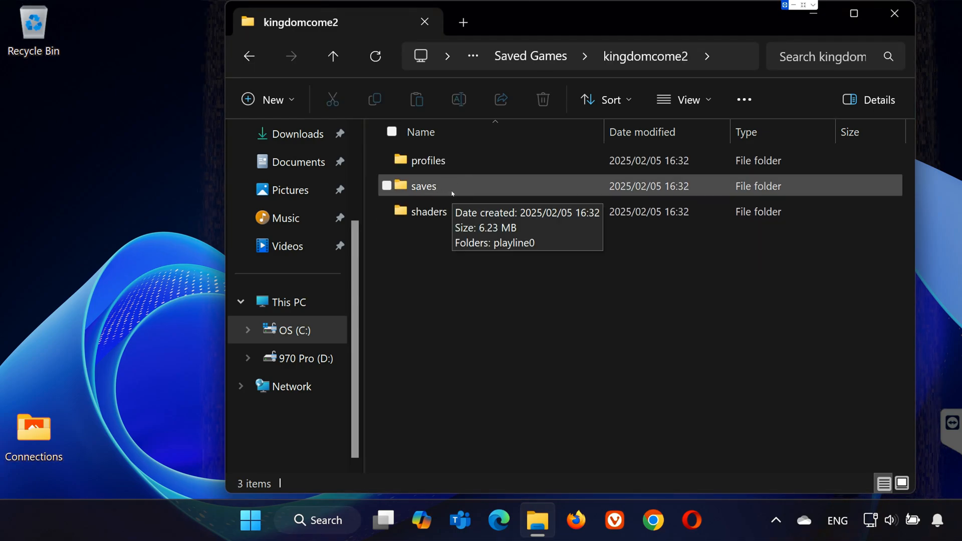
double_click(423, 187)
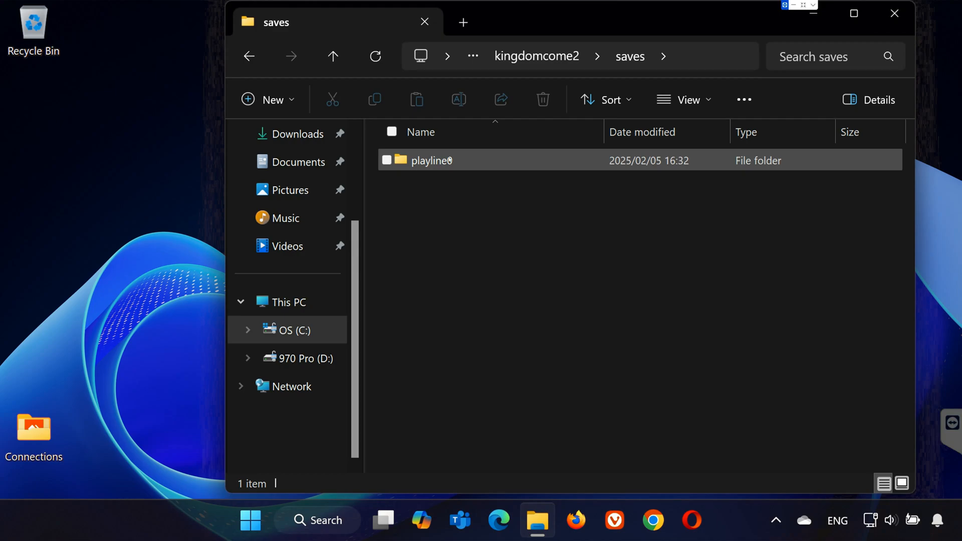
click(460, 161)
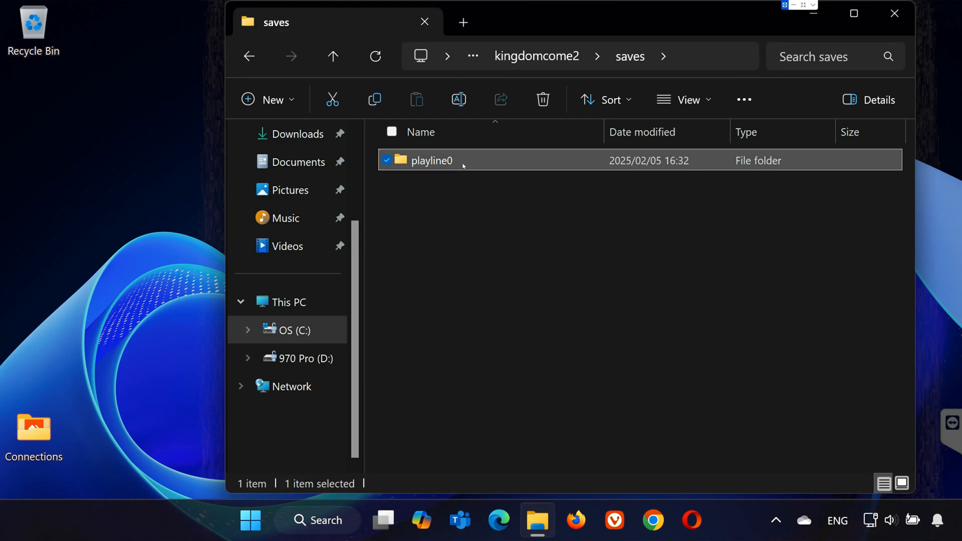
double_click(431, 160)
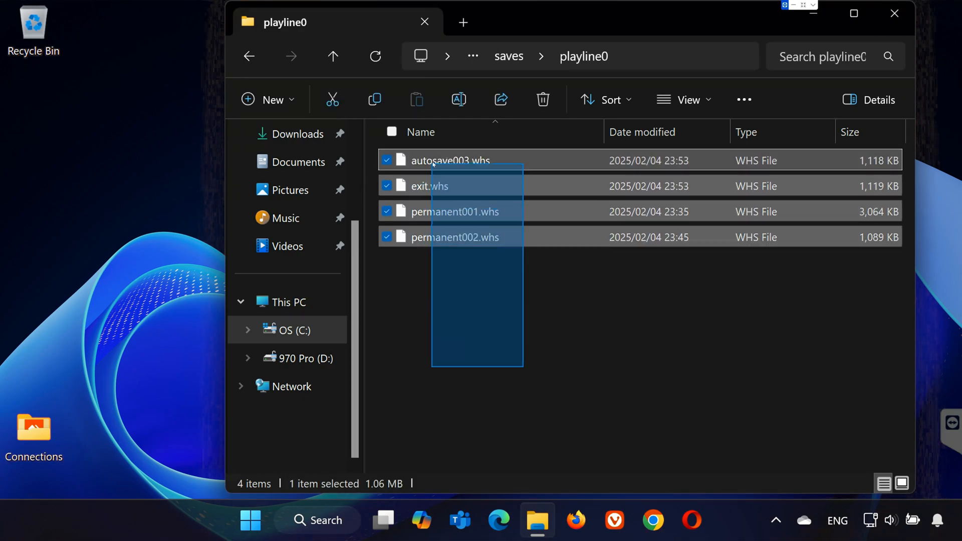
click(500, 305)
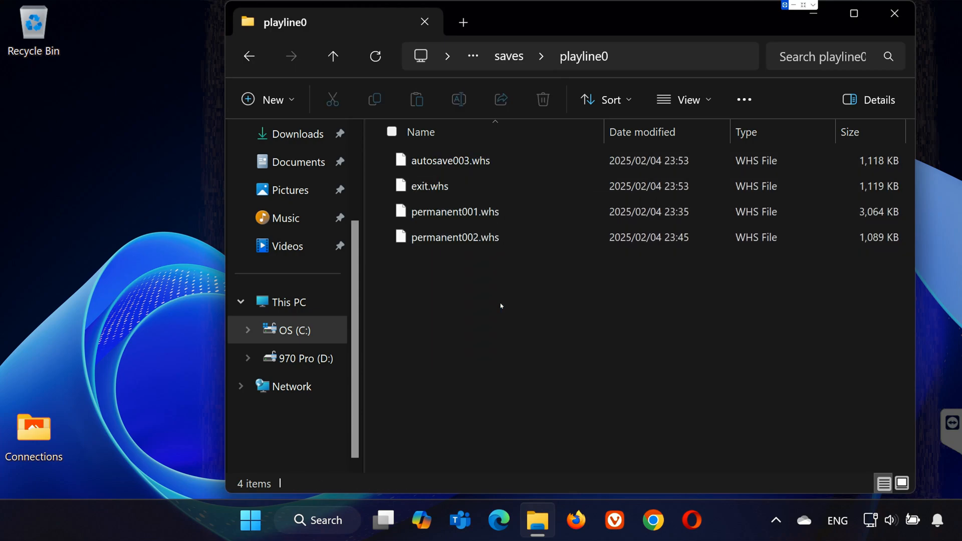
mouse_move(269, 47)
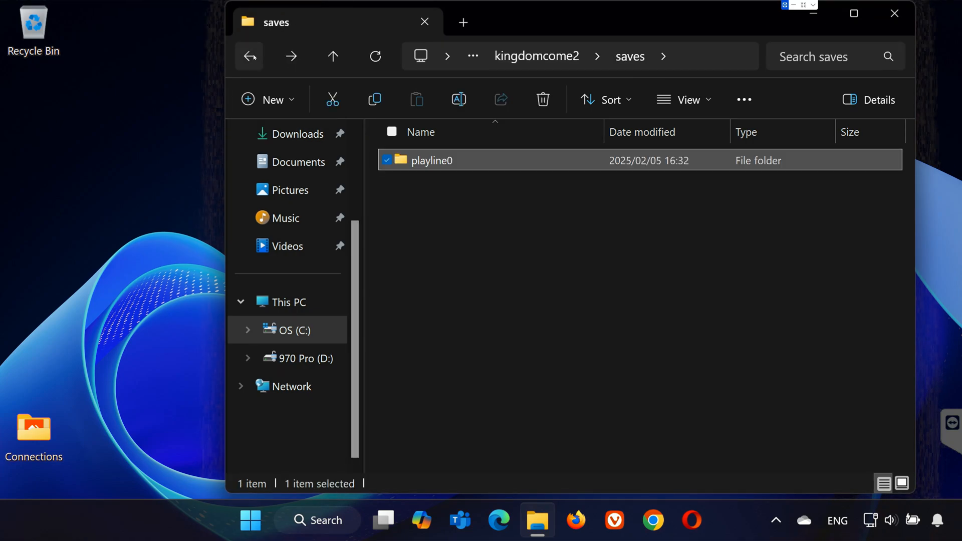
Go back to kingdomcome2, into profiles > default, and view attributes.xml in Microsoft Edge.
click(333, 57)
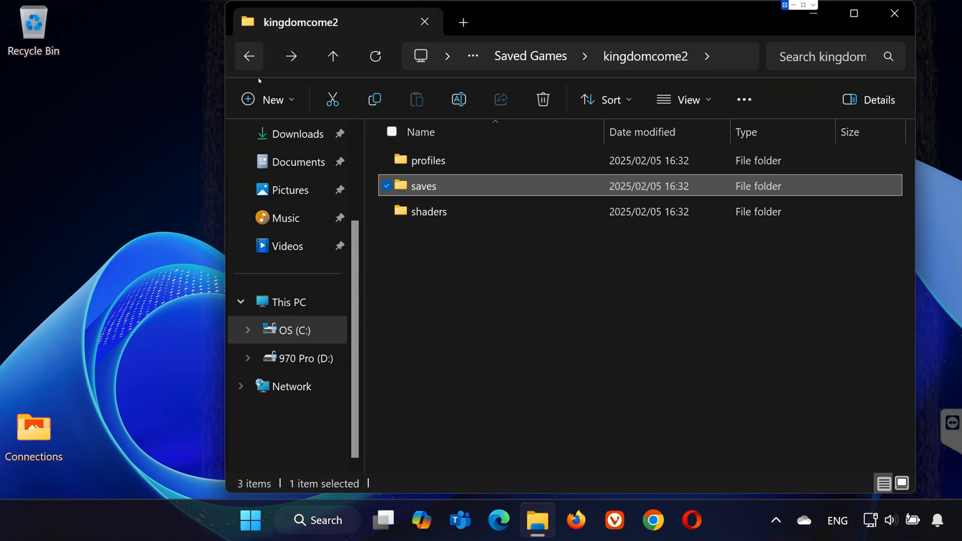
mouse_move(428, 160)
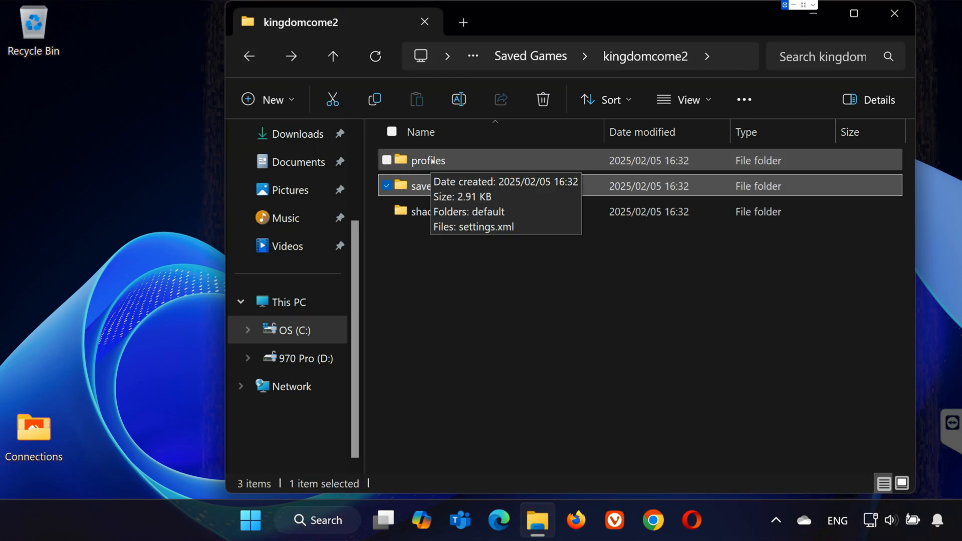
double_click(428, 161)
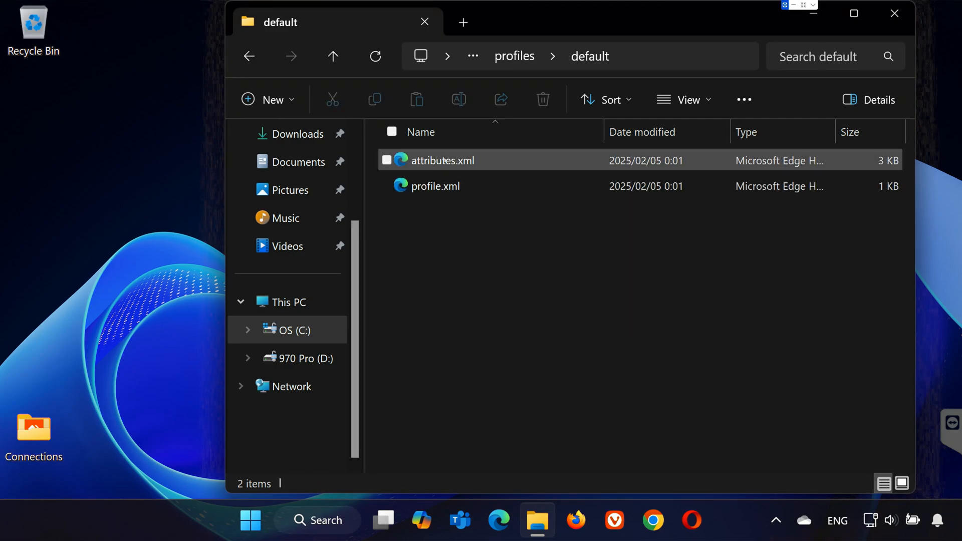
mouse_move(442, 160)
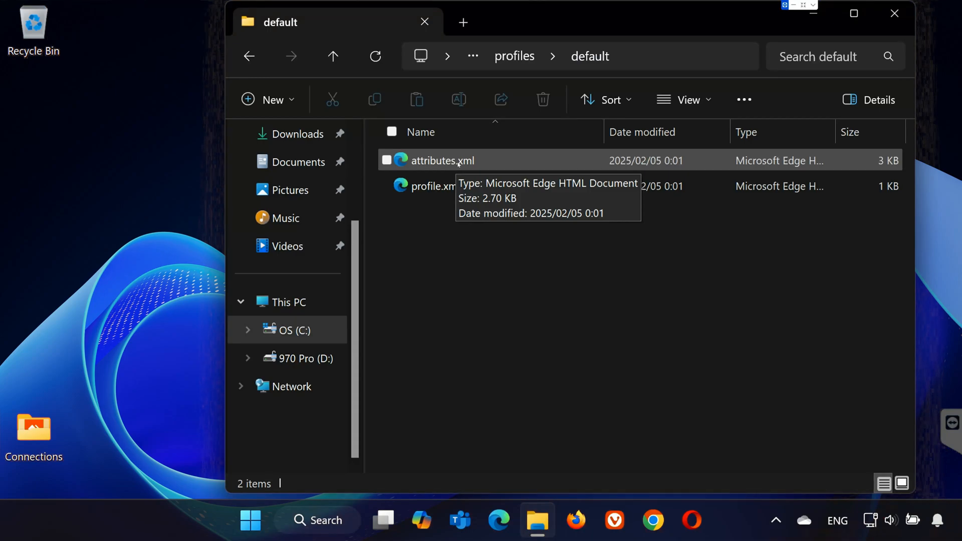
double_click(443, 160)
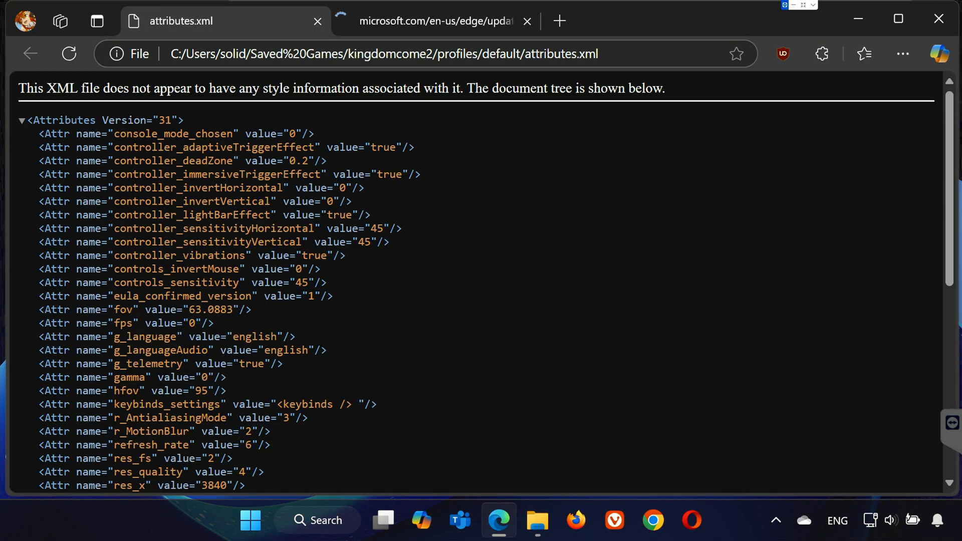
scroll(down, 3)
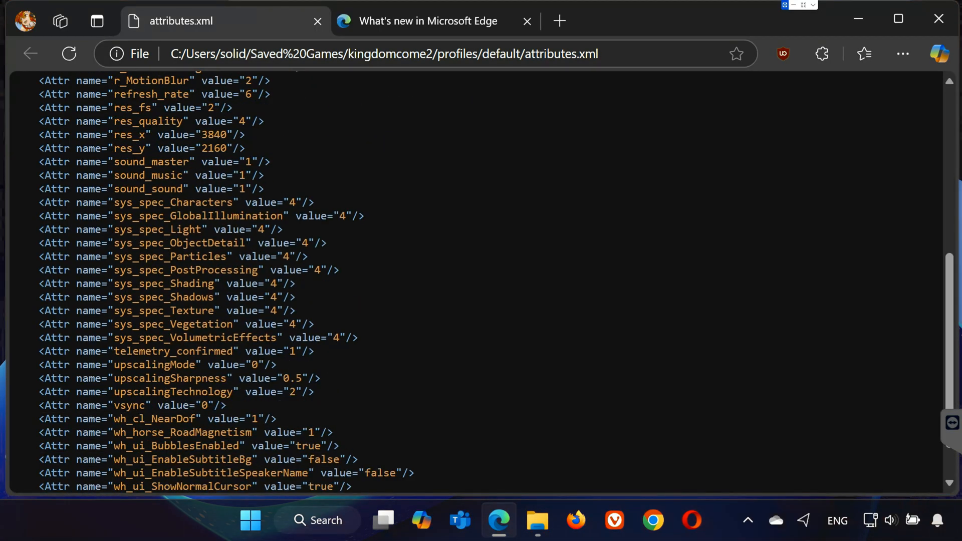